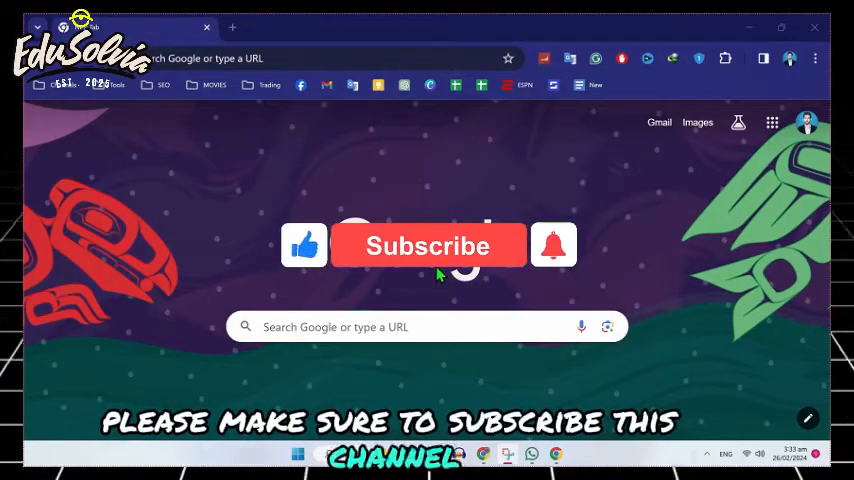
Step: Search Google for "coreldraw support" from the new tab page
left_click(428, 246)
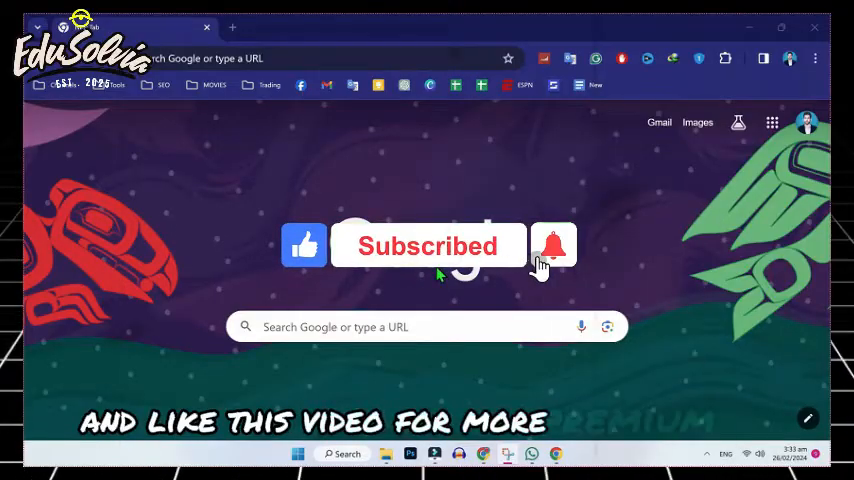
type("coreldraw support")
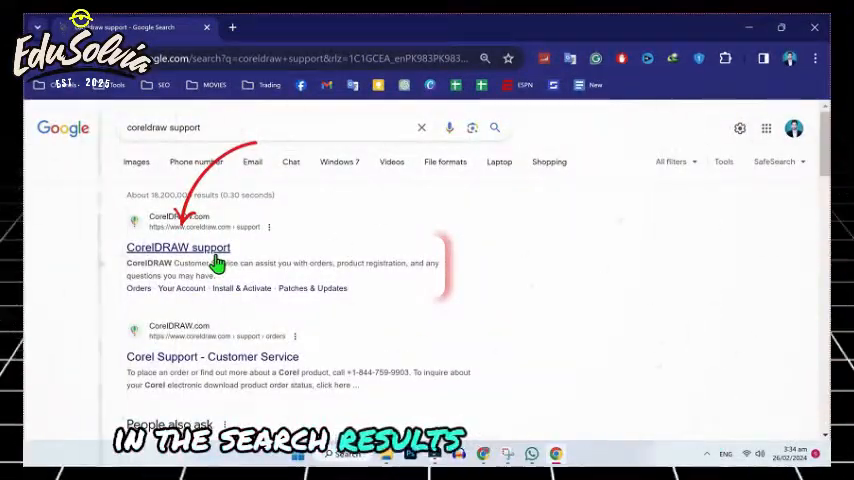
Step: Go to the official CorelDRAW support page and start a new support ticket
left_click(178, 246)
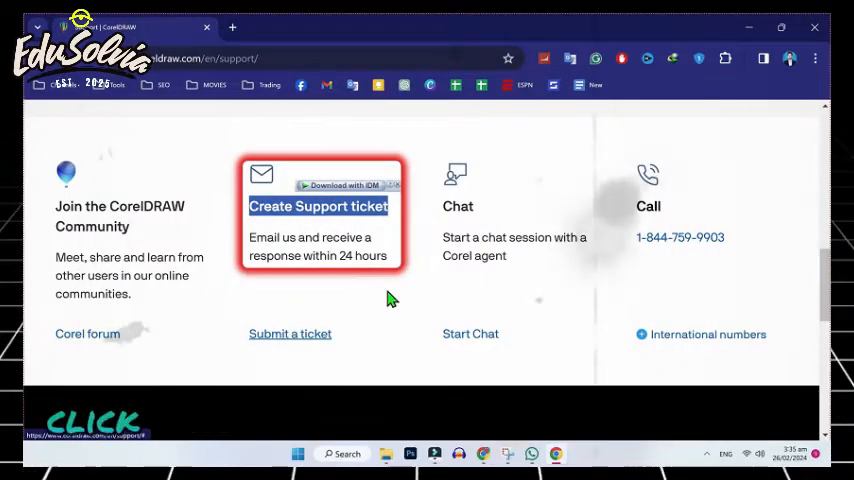
left_click(290, 332)
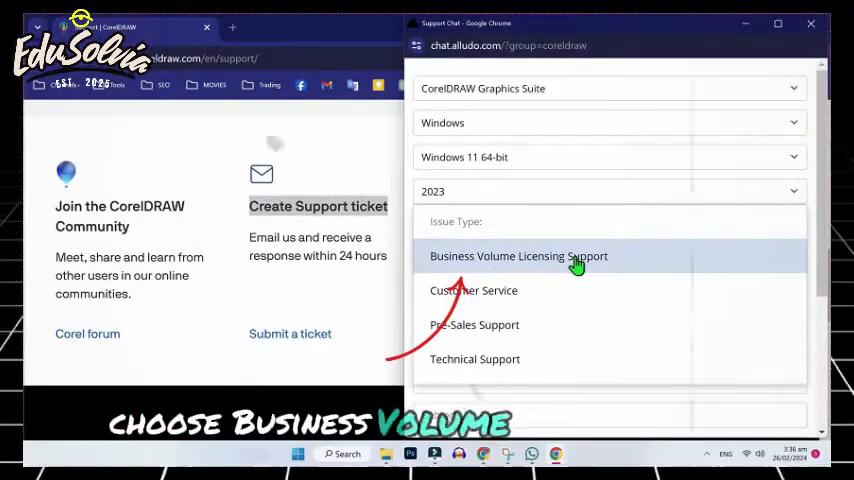
Step: Choose Business Volume Licensing Support as the issue type for CorelDRAW Graphics Suite 2023 on Windows 11 64-bit
left_click(518, 256)
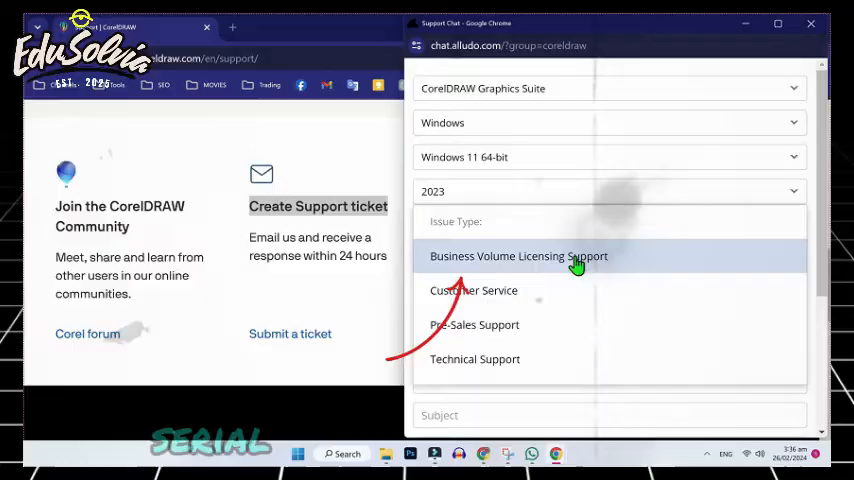
Step: Fill in name, email, subject 'Free Trial For Coral Draw' and a message requesting a free trial
left_click(520, 256)
type("Free Trial For Coral Draw")
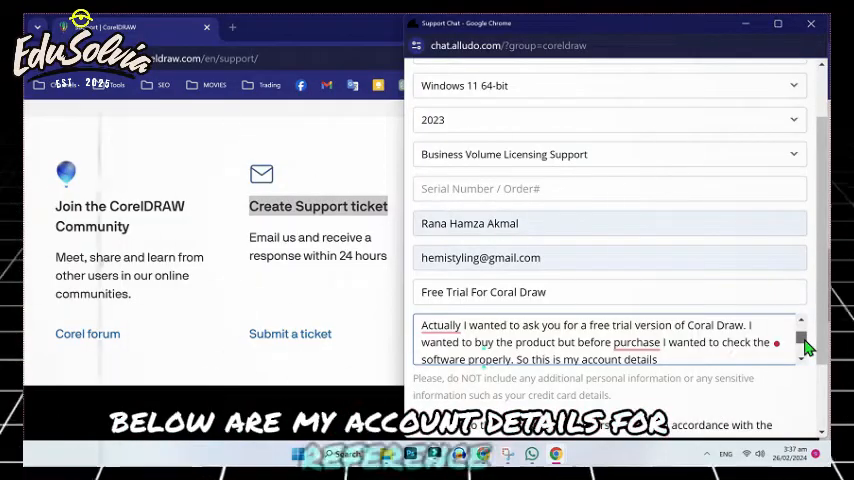
scroll("down", 3)
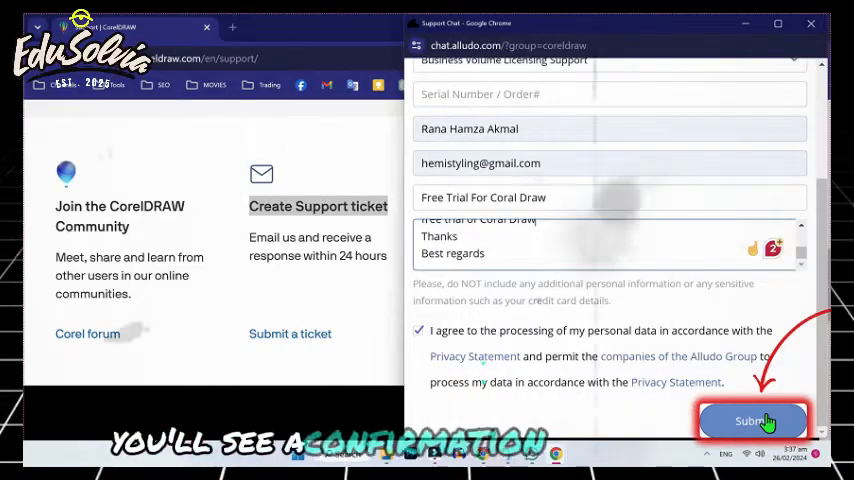
Step: Submit the ticket with privacy consent, reaching the 'Thank you for reaching out' confirmation
left_click(752, 420)
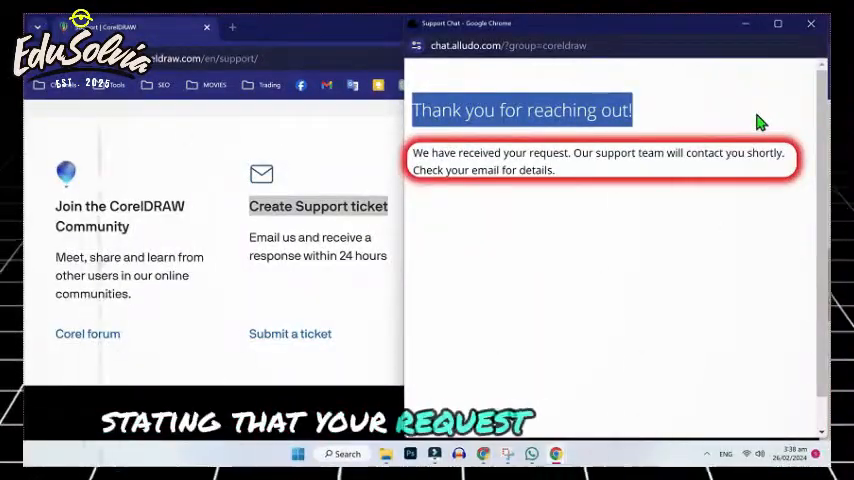